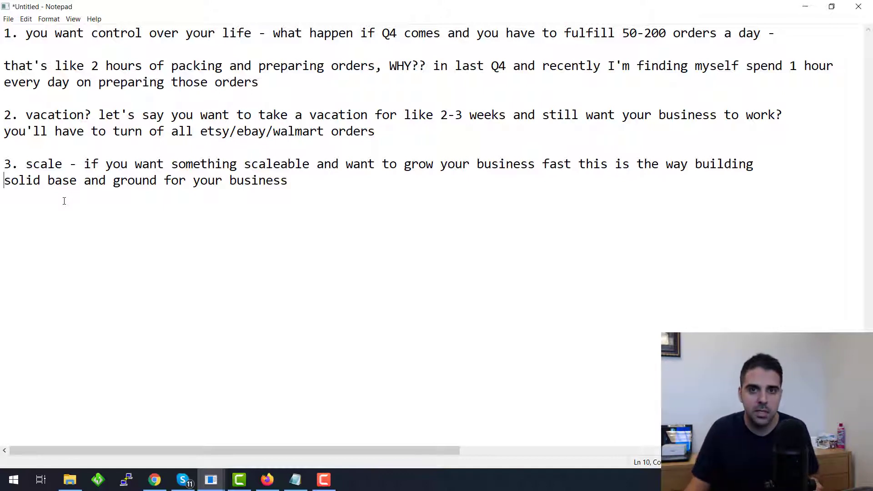
mouse_move(162, 414)
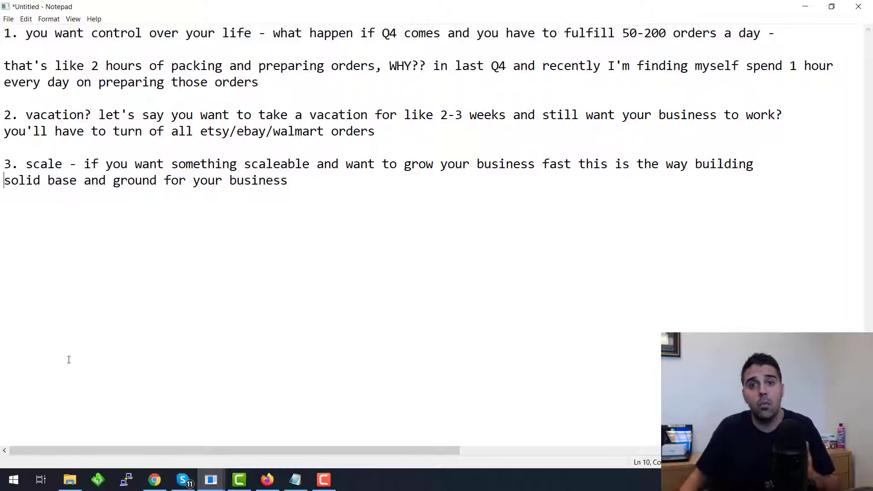
mouse_move(55, 352)
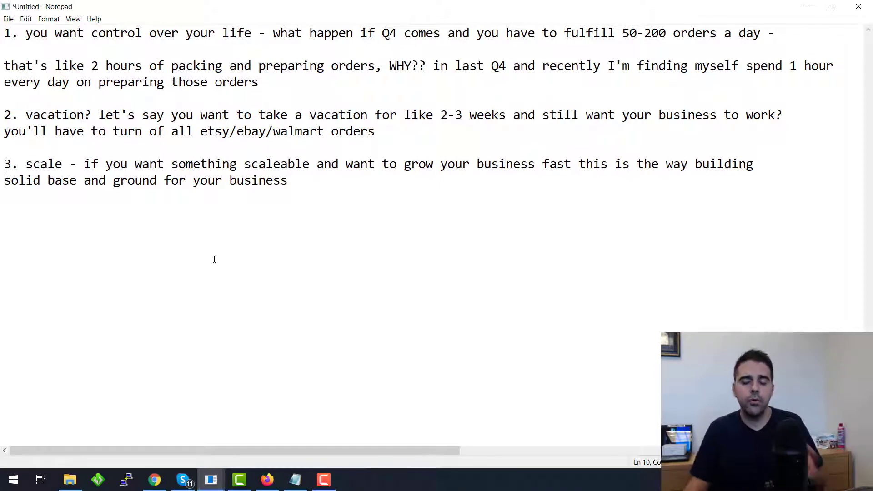
mouse_move(323, 399)
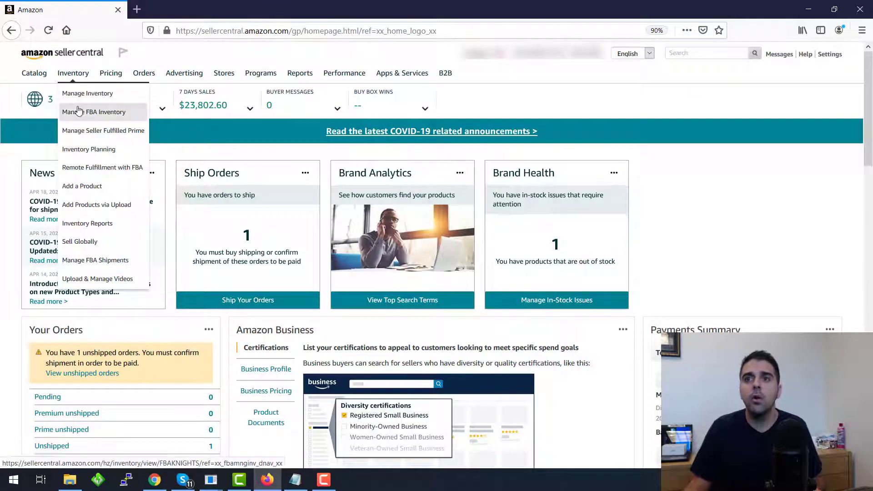
Open Manage FBA Inventory to list the 16 FBA products with prices.
click(94, 112)
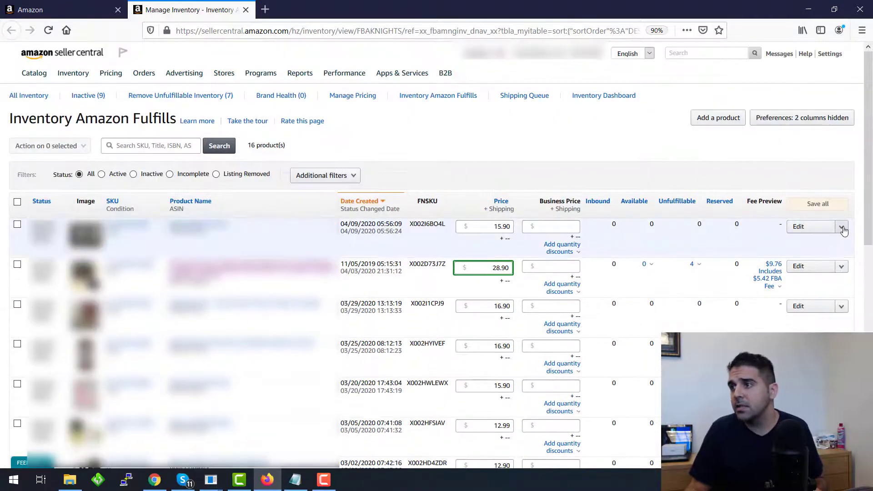
Open the first product's Edit actions to create a fulfillment order.
click(841, 226)
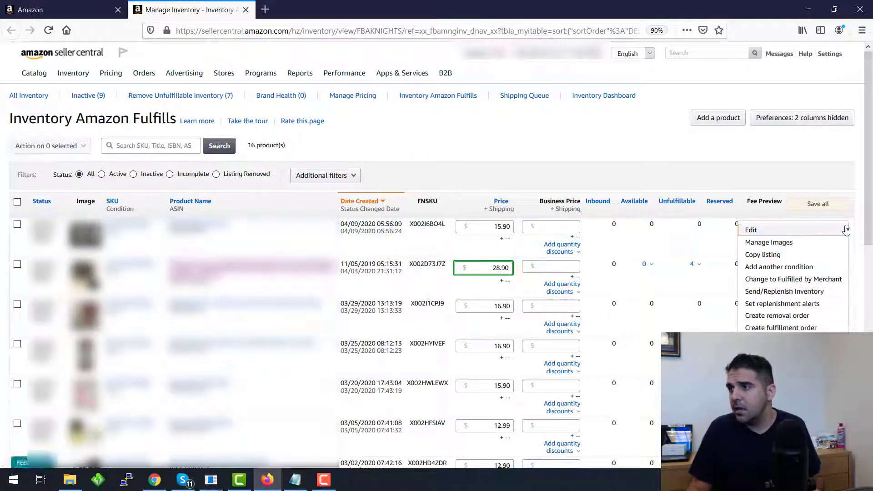
mouse_move(780, 327)
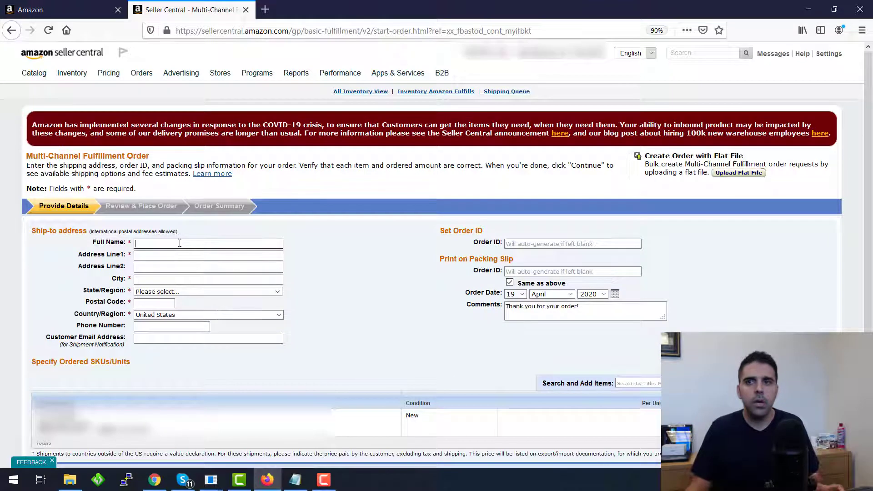
Enter a test ship-to name, street, city, HI - Hawaii and postal code 07099.
text(t)
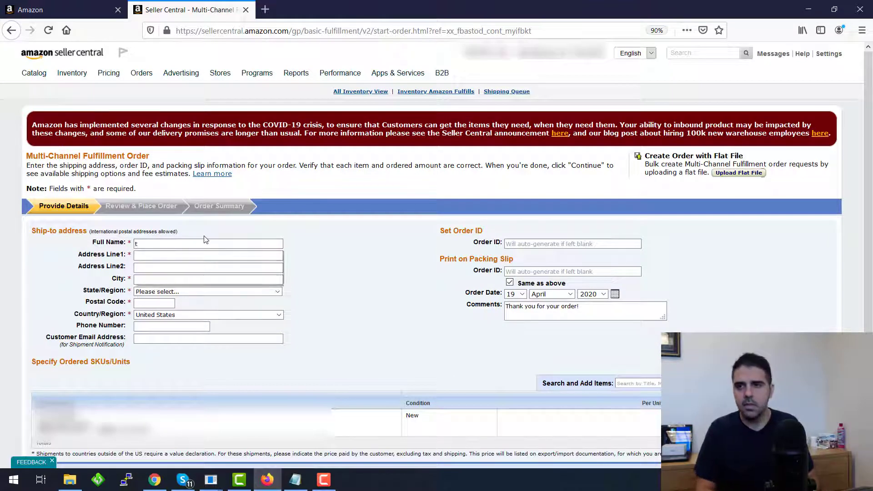
text(700)
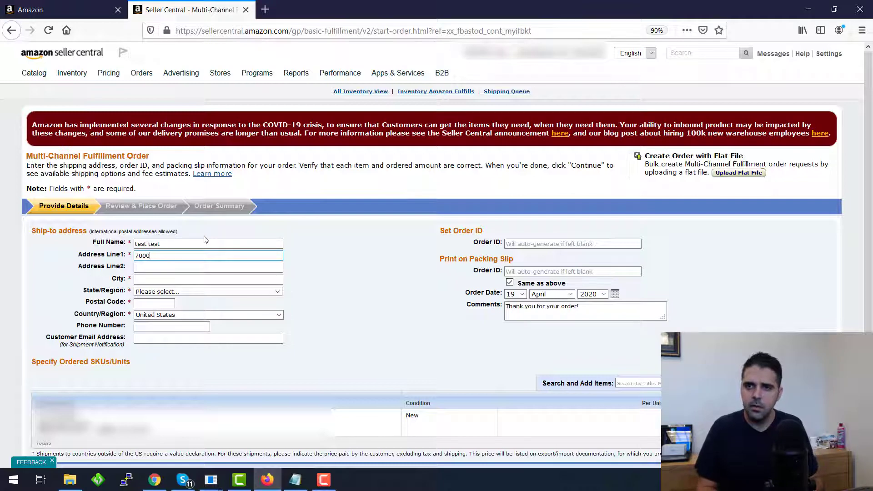
text(0)
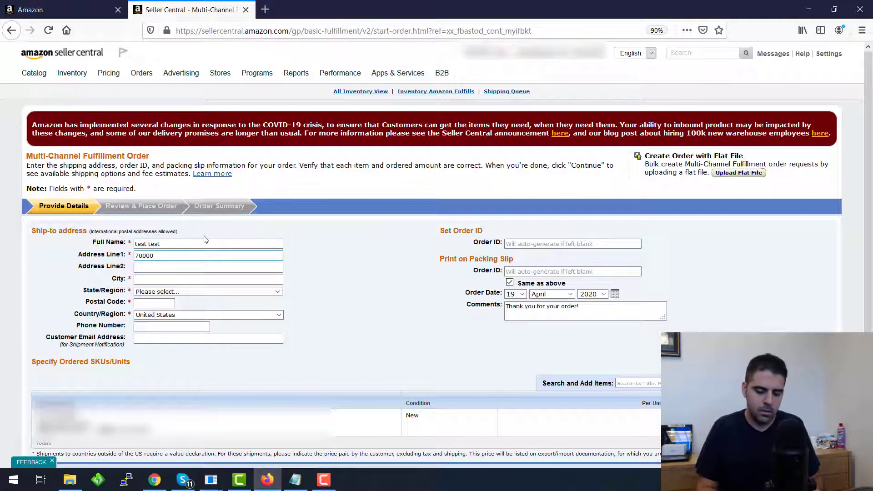
text(street)
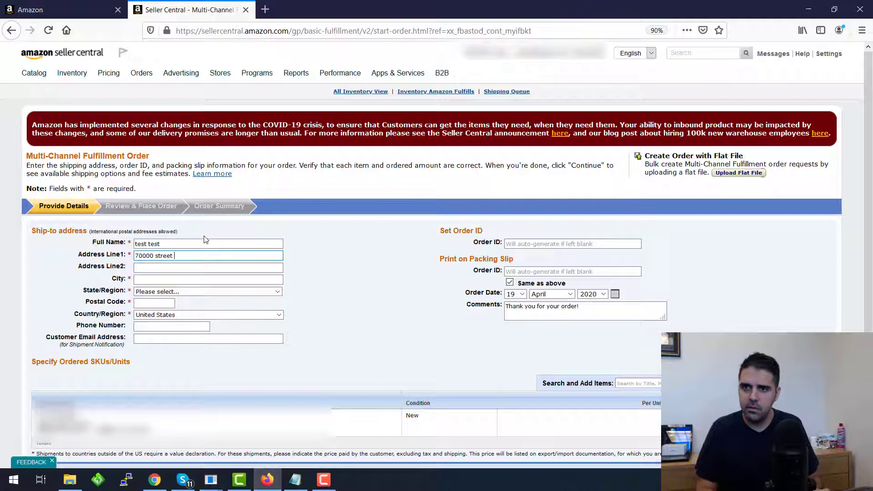
text(city)
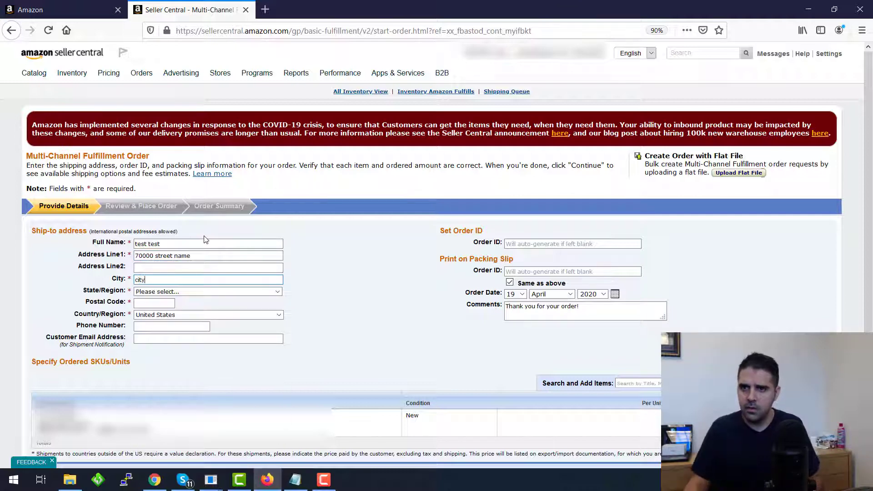
click(208, 291)
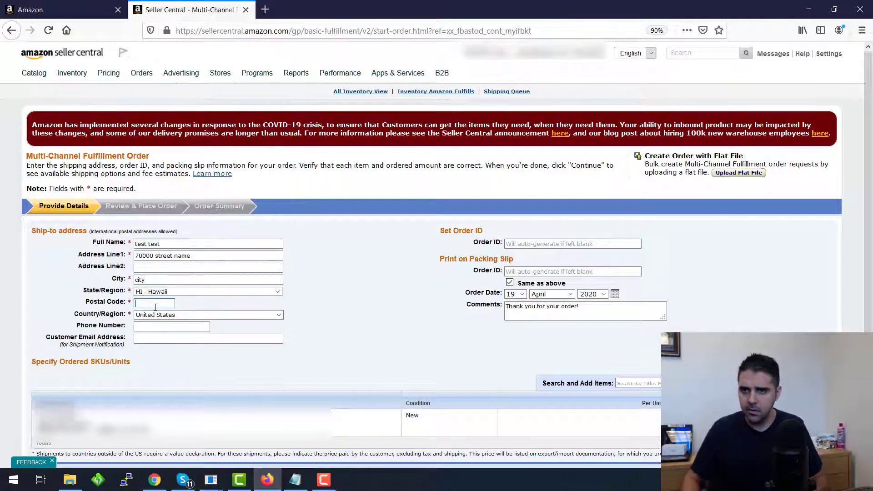
text(070999)
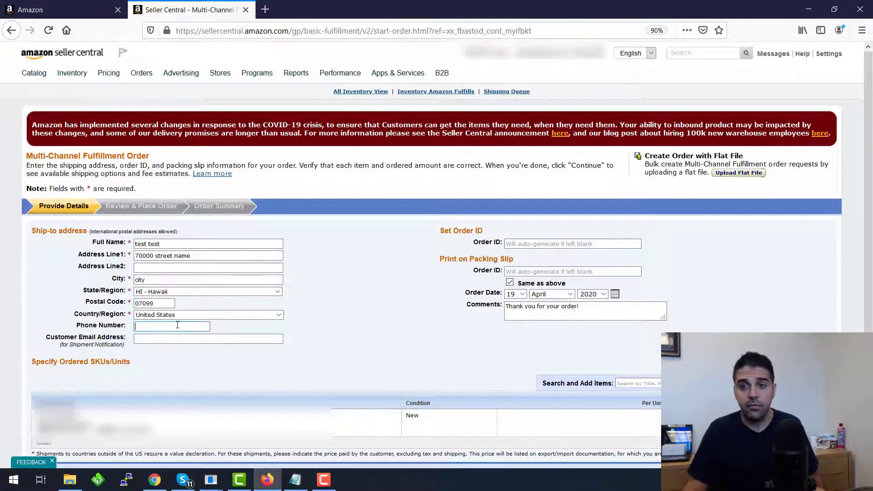
click(171, 326)
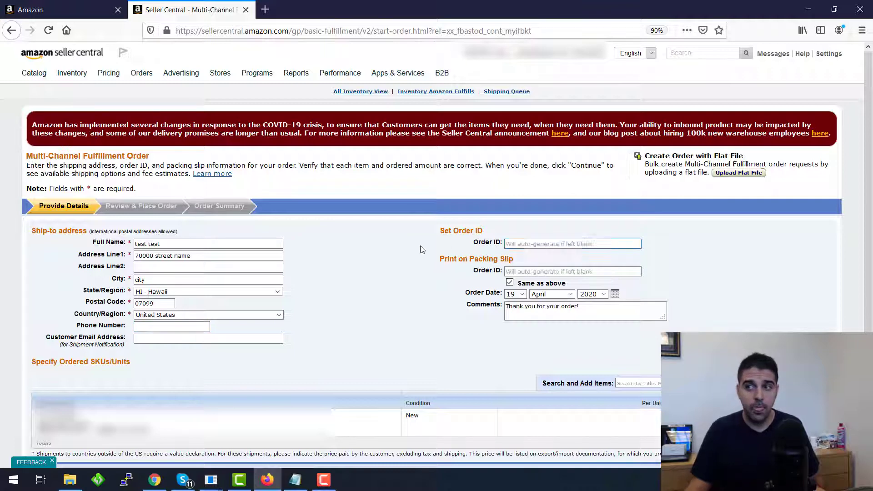
click(572, 243)
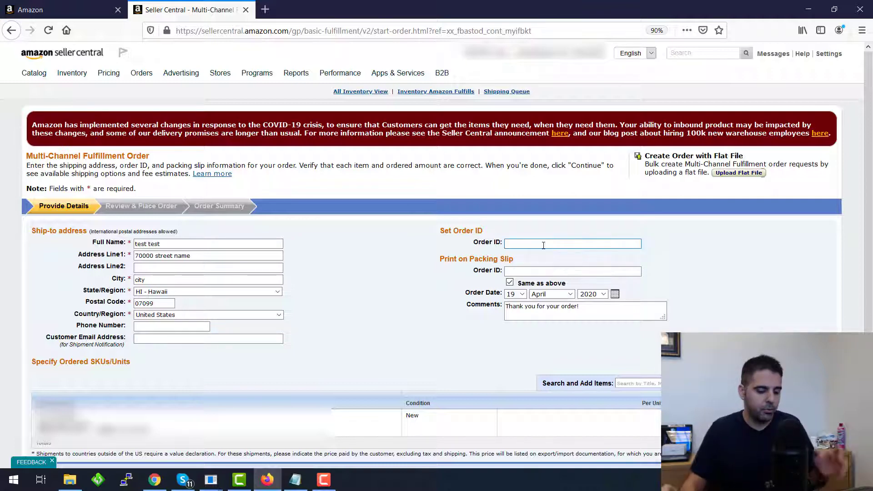
text(ETSY -)
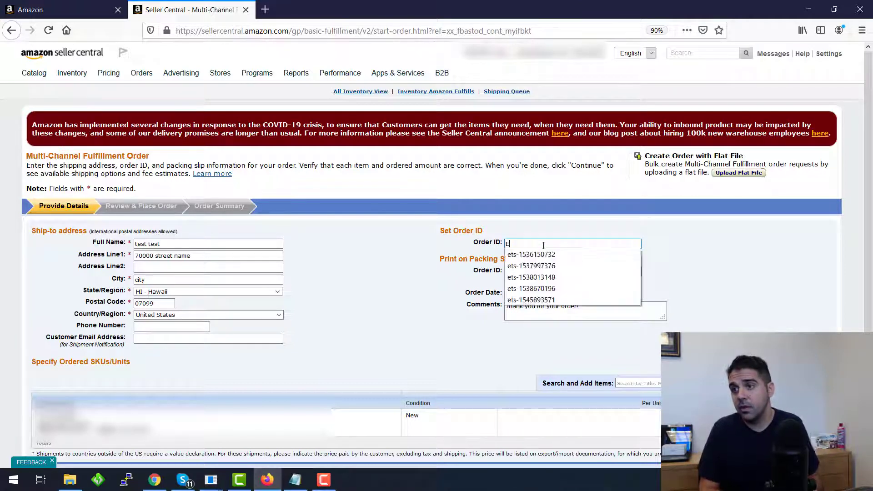
text(BAY-)
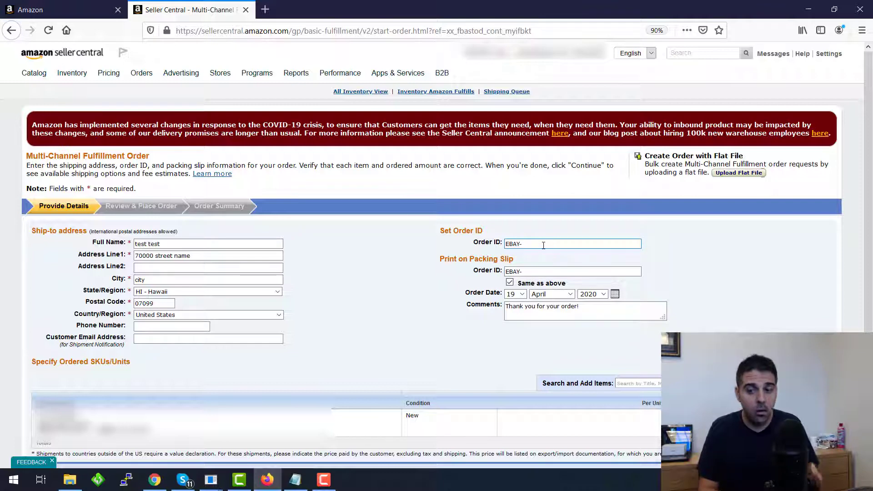
text(324234234234)
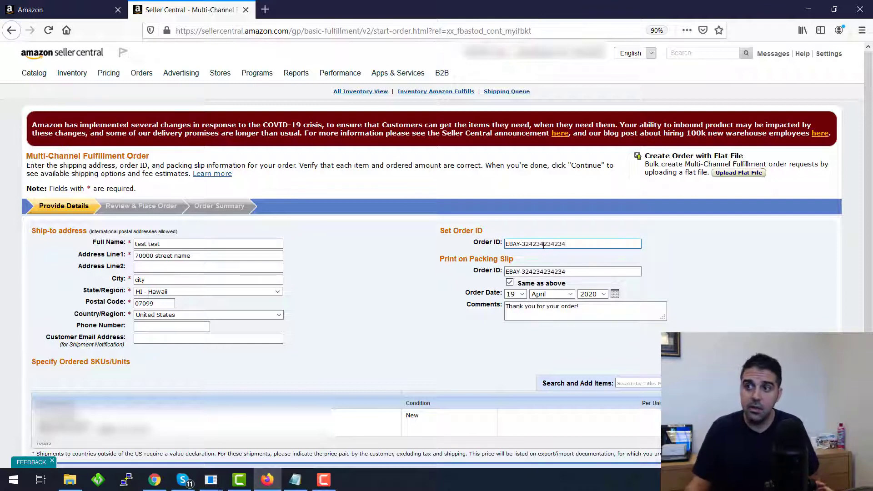
double_click(543, 244)
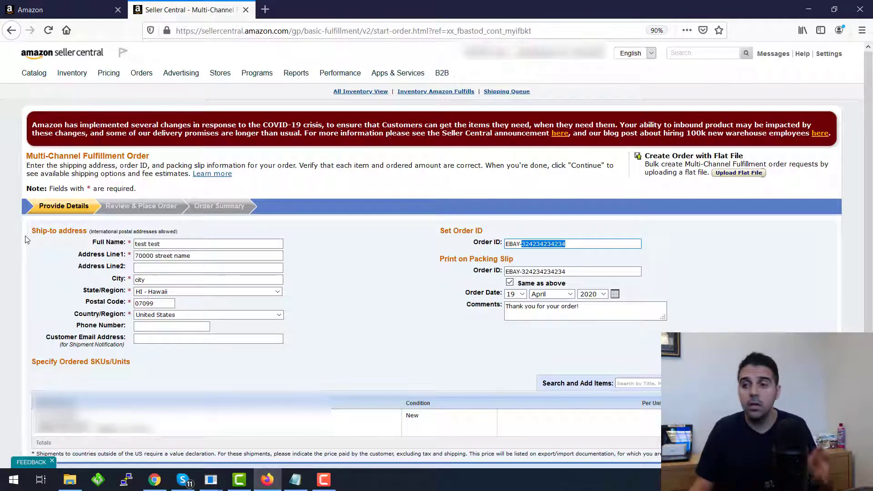
scroll(down, 3)
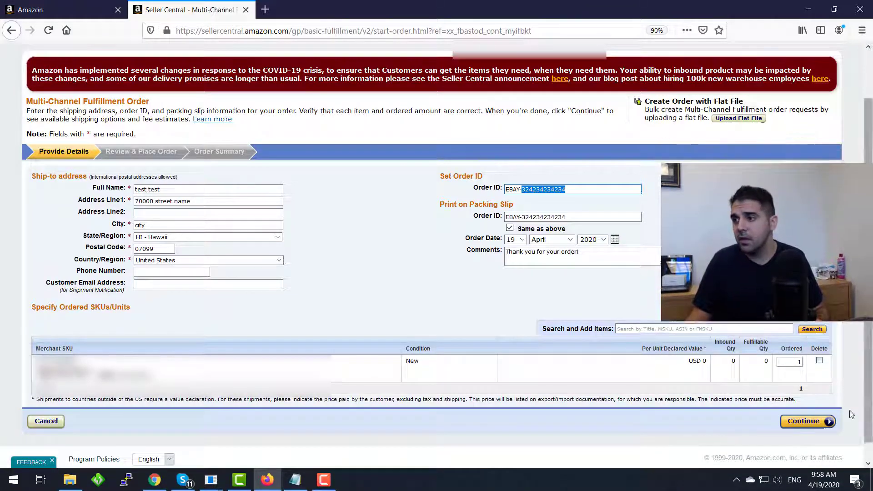
click(804, 421)
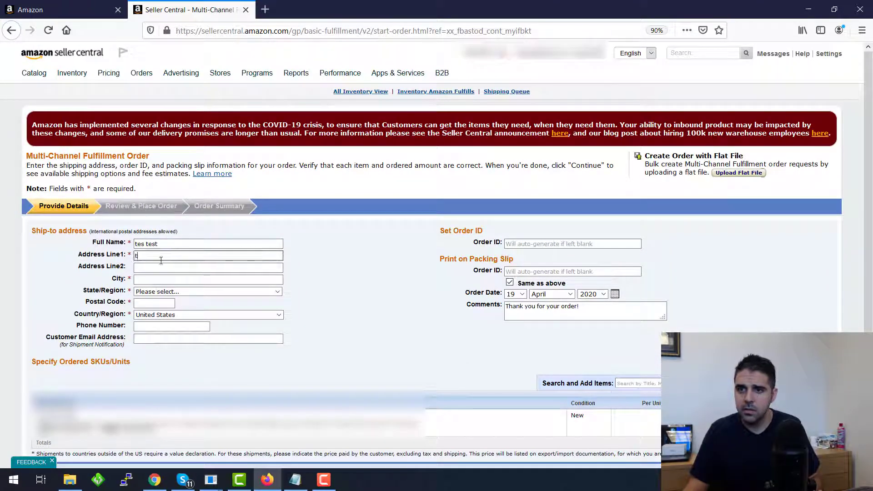
Continue to Review & Place Order, where shipping estimates fail to load.
text(test)
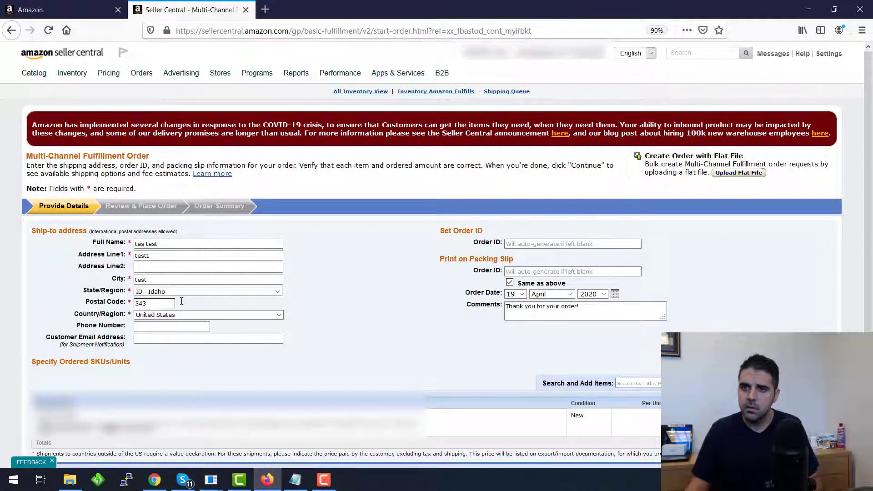
text(ebay)
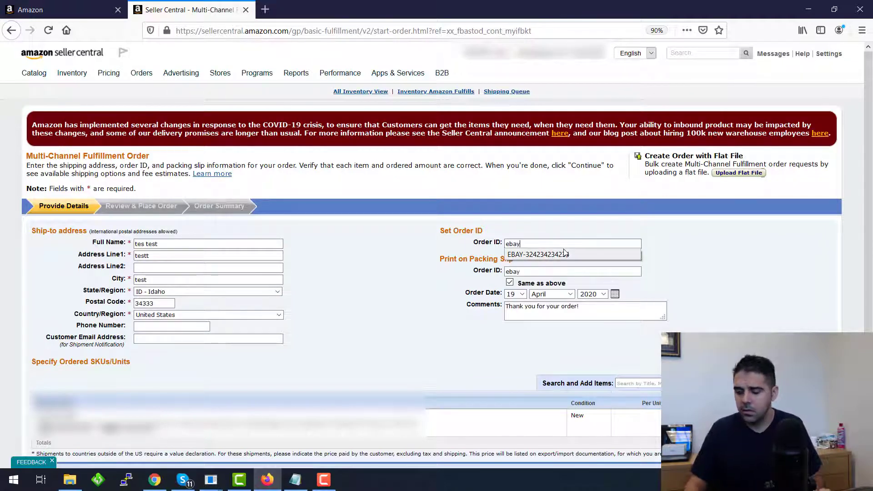
text(e)
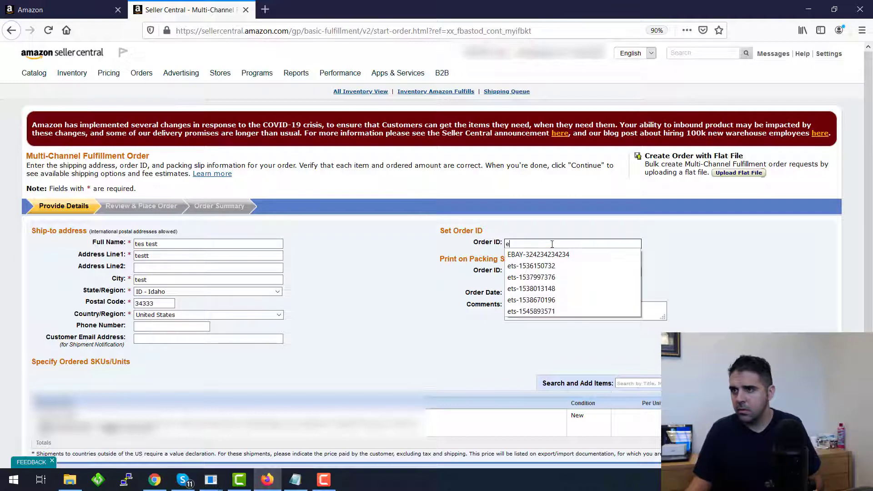
click(537, 254)
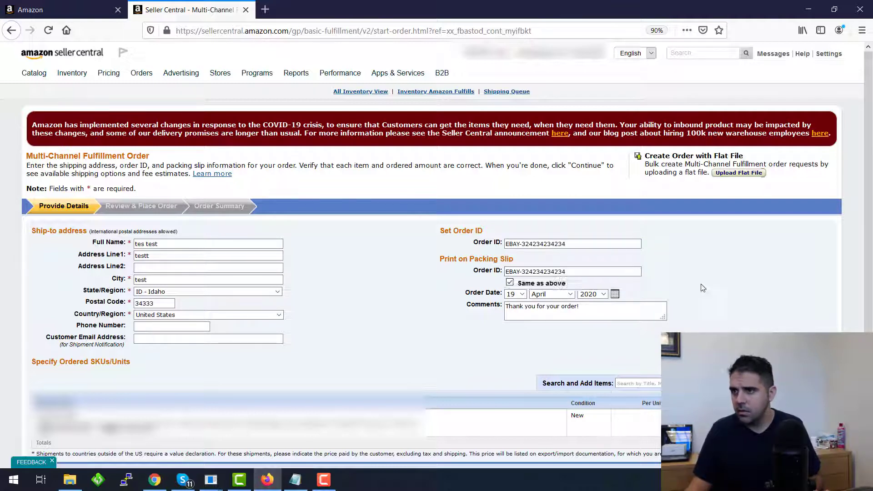
scroll(down, 3)
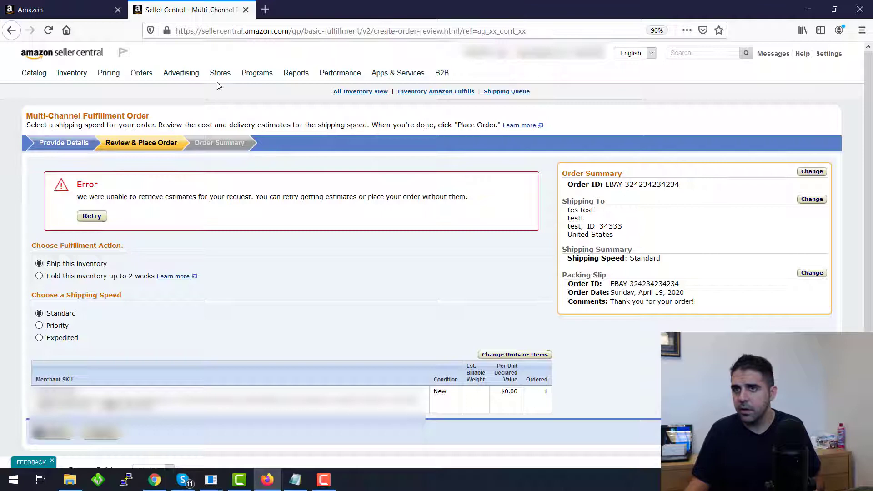
text(fakeaddressgenerator.com)
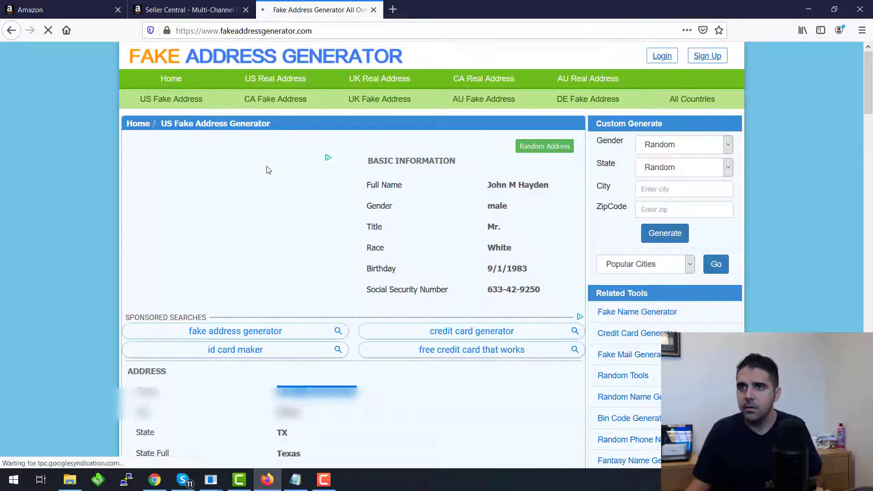
Copy the generated Plano, Texas address into the order, reaching $5.79 Standard shipping.
click(189, 10)
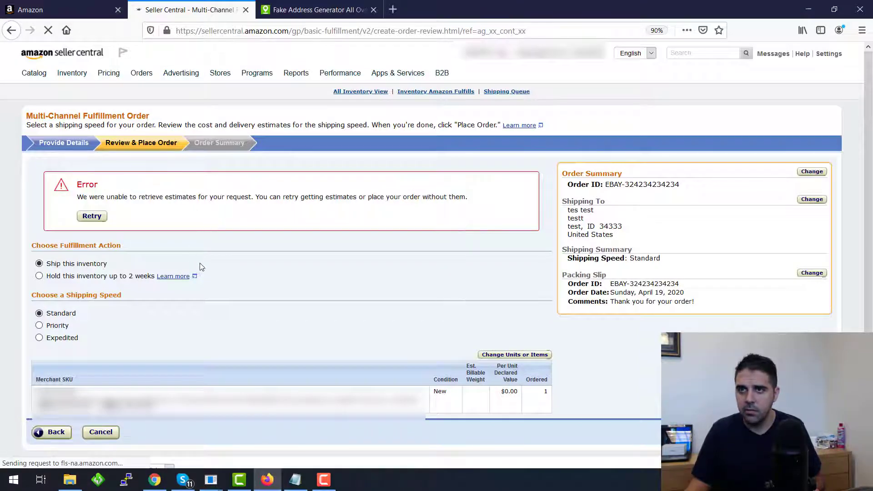
click(55, 432)
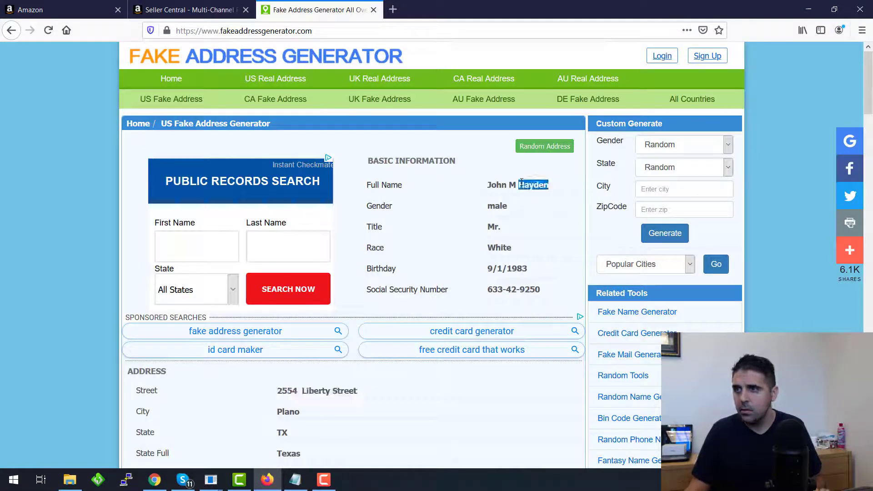
click(192, 10)
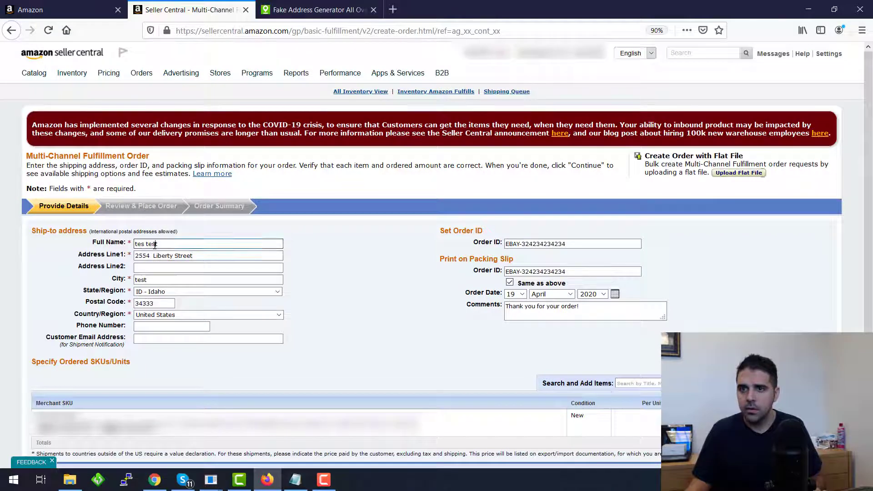
click(314, 9)
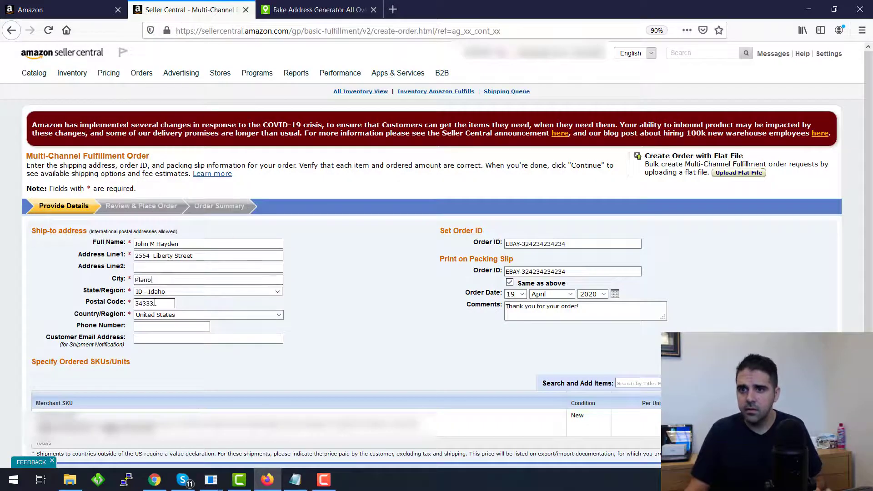
click(317, 10)
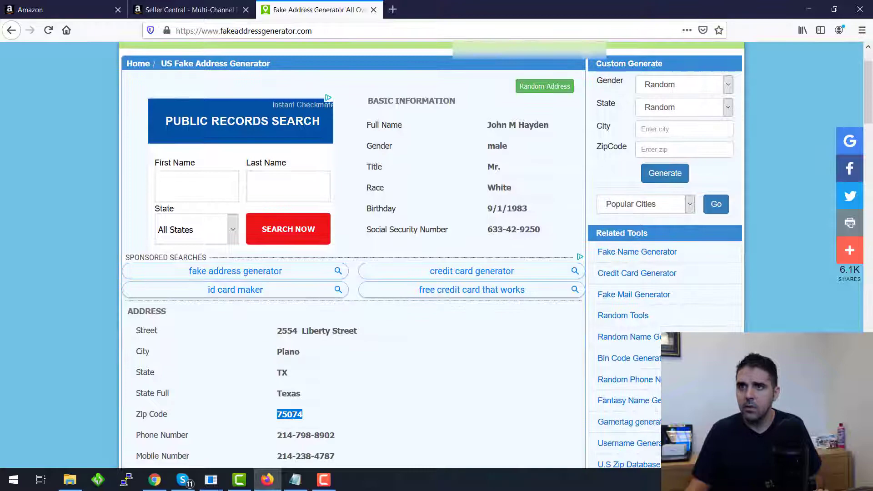
click(189, 10)
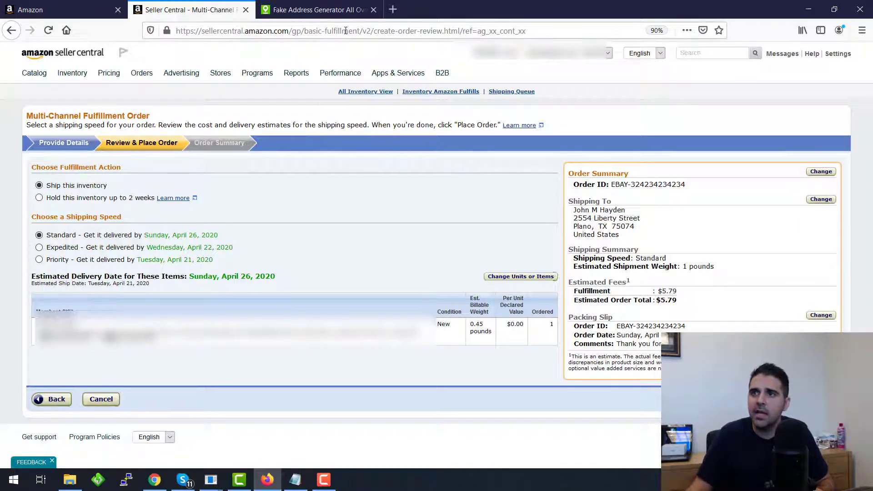
Leave the Amazon review unsubmitted and switch to Chrome showing deliverr.com.
click(348, 31)
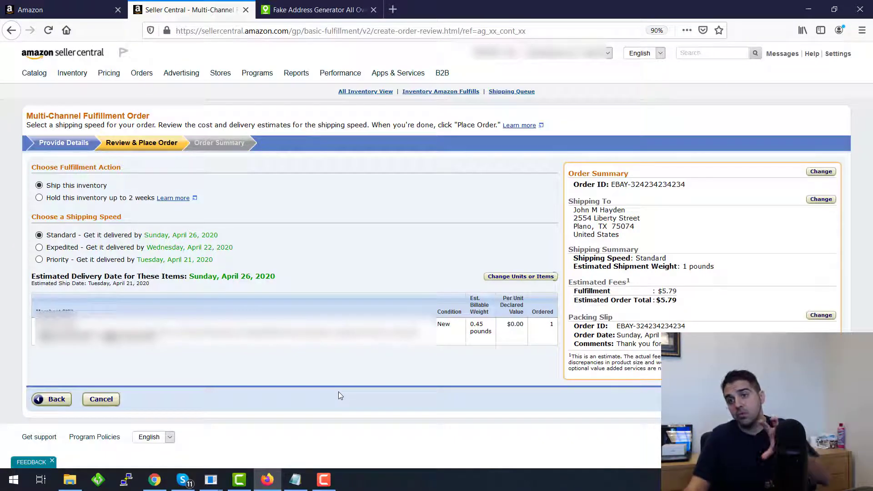
mouse_move(315, 409)
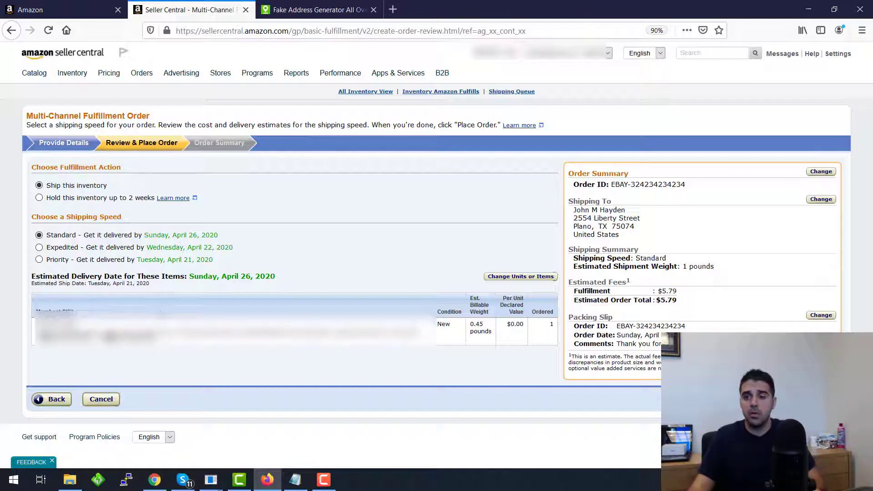
click(154, 479)
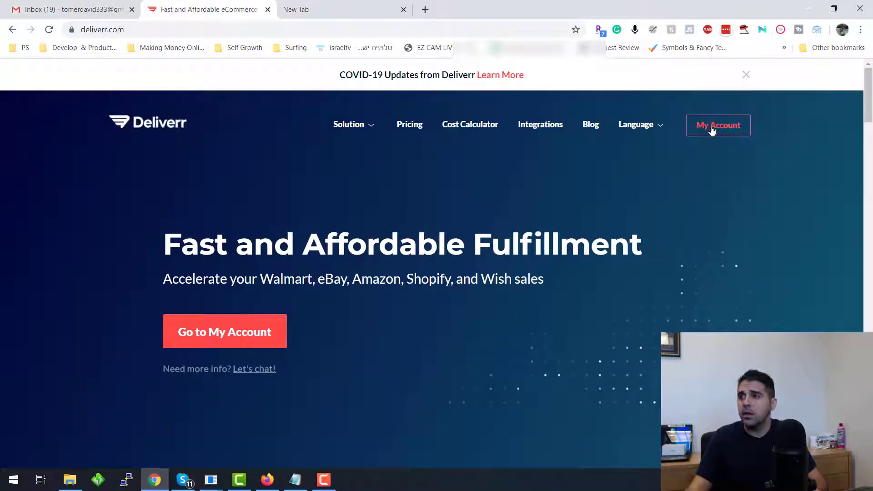
Enter the Deliverr Seller Portal via My Account and open the Orders list.
click(718, 124)
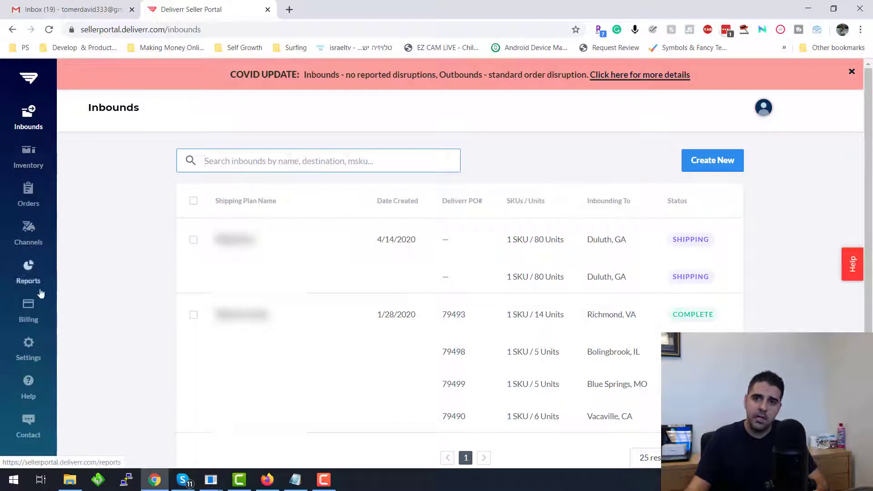
mouse_move(635, 180)
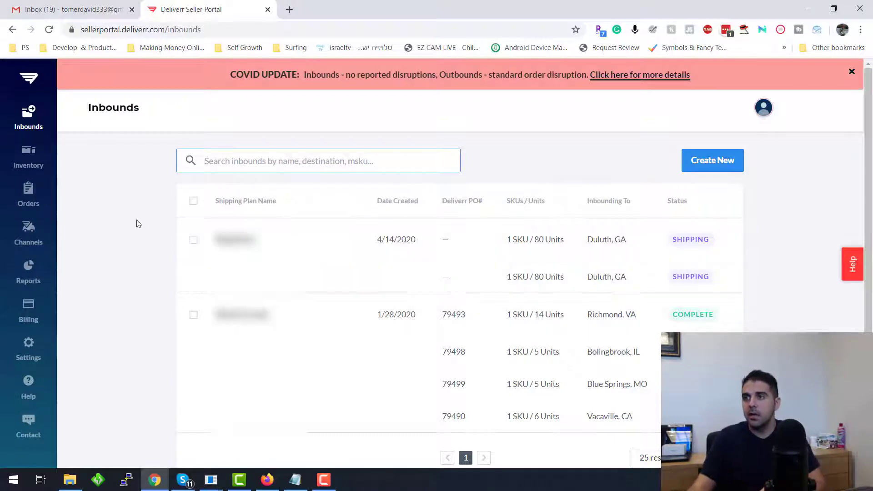
mouse_move(67, 132)
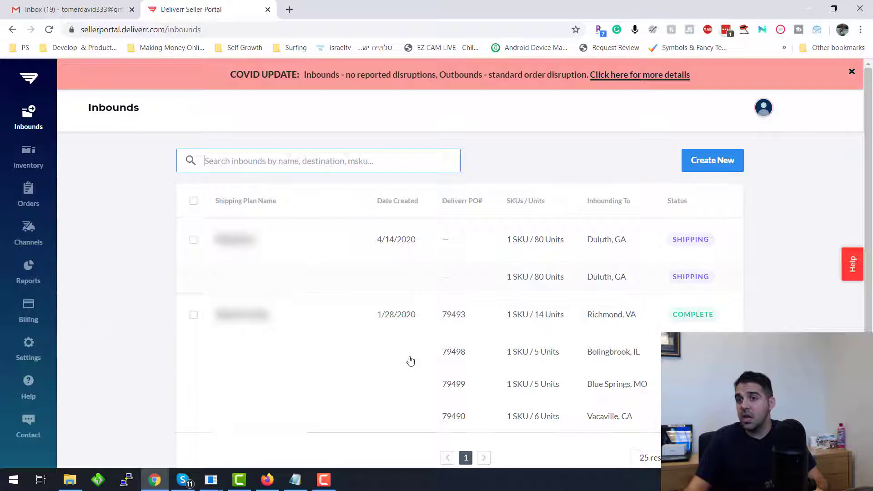
mouse_move(171, 304)
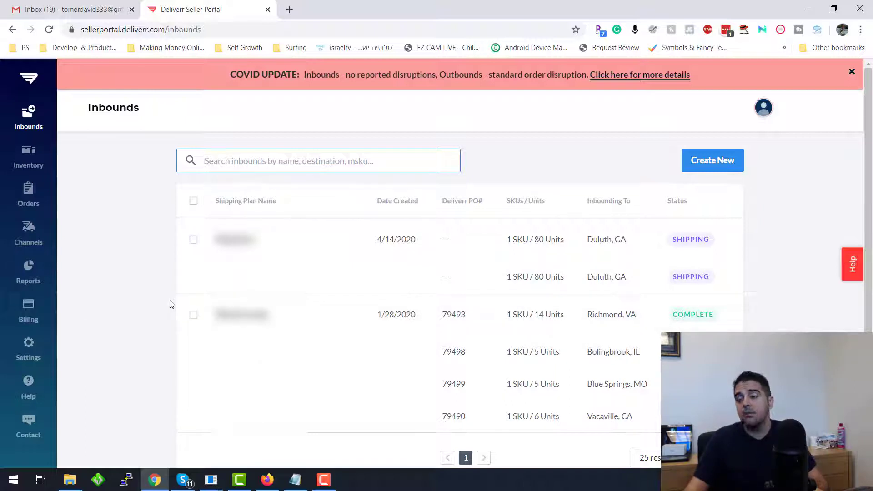
mouse_move(143, 299)
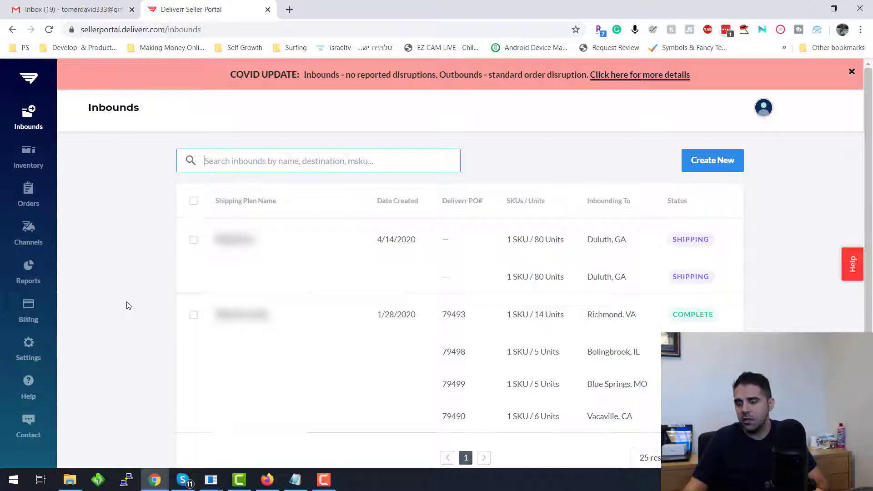
mouse_move(28, 281)
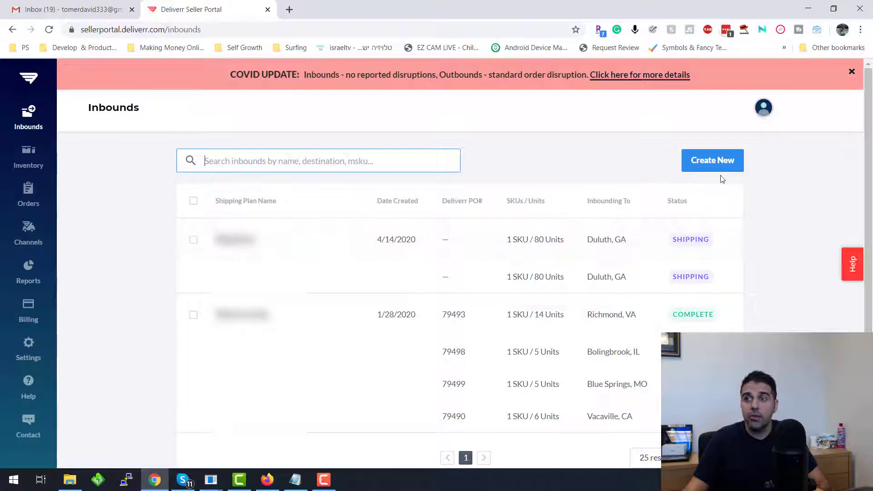
click(28, 195)
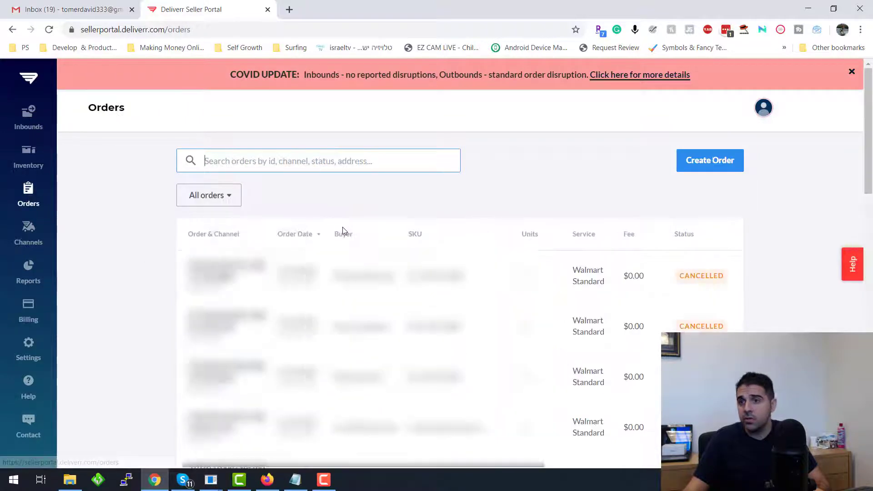
click(709, 160)
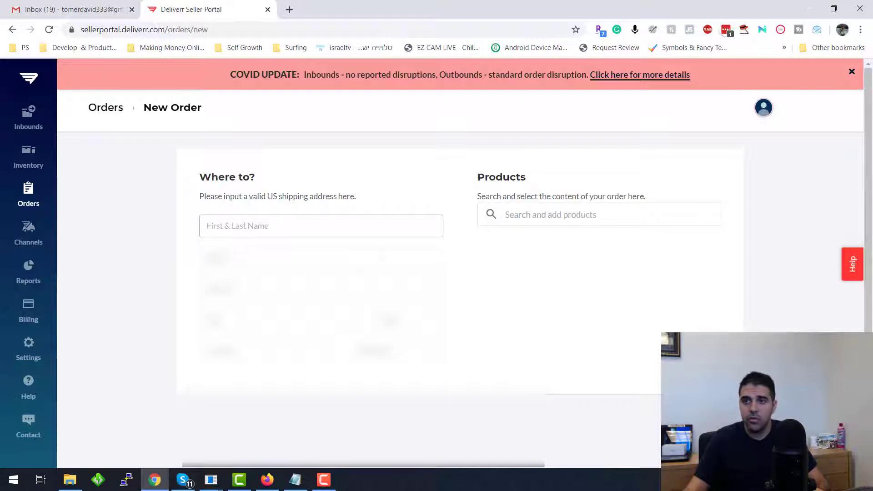
text(t)
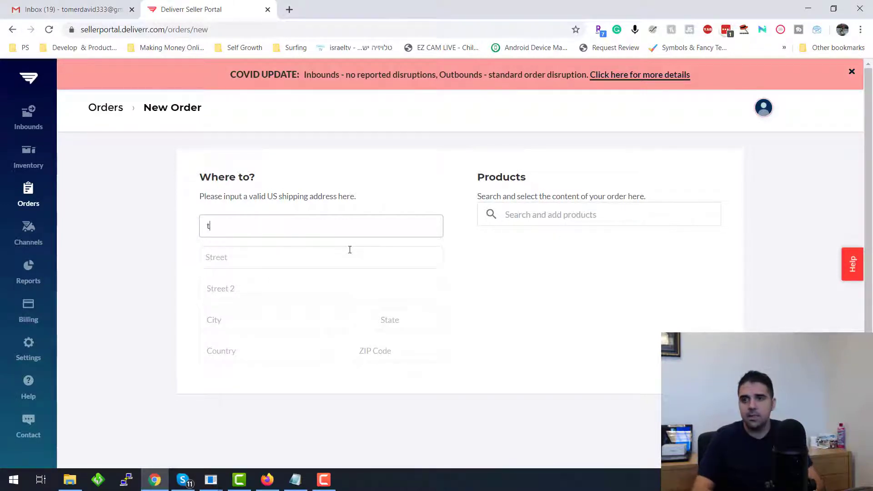
text(omer test)
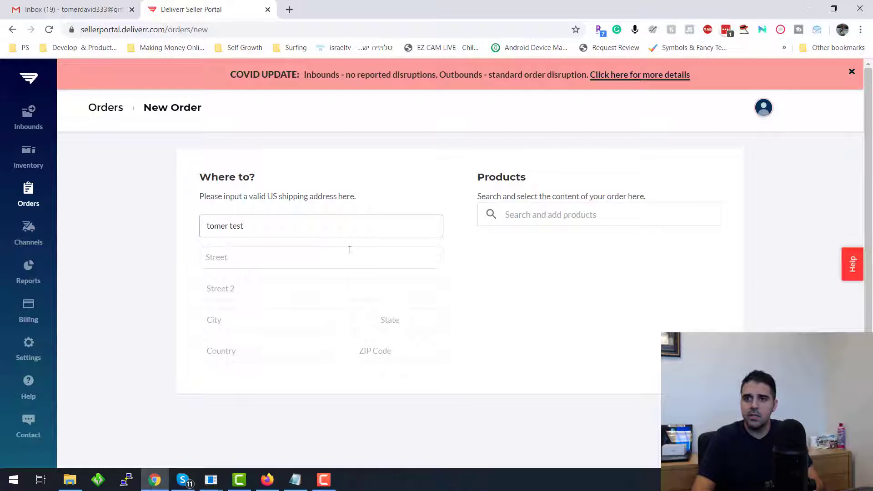
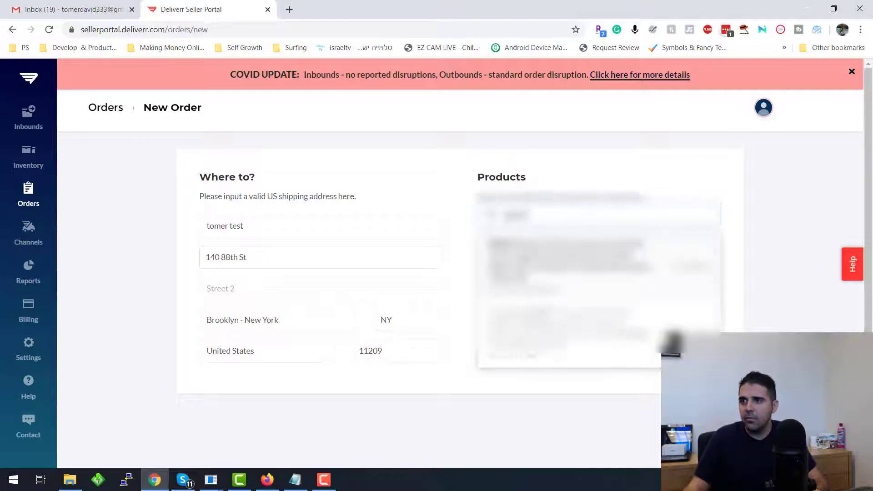
scroll(down, 3)
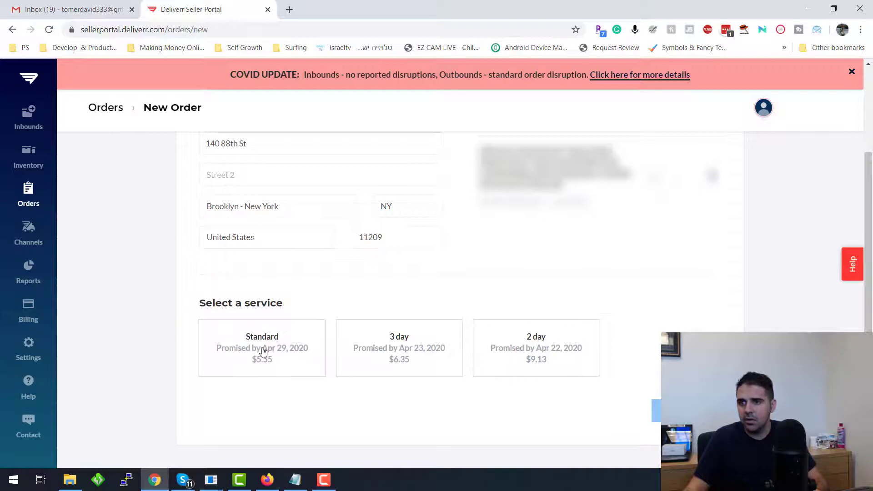
click(261, 347)
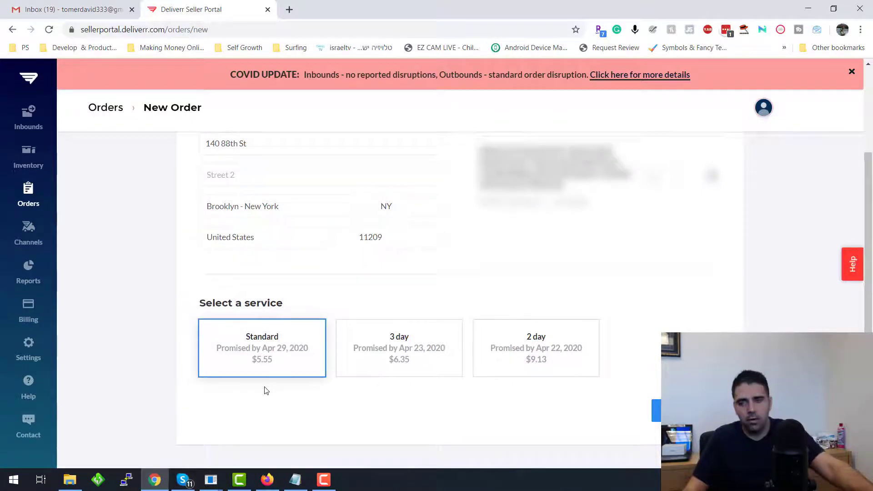